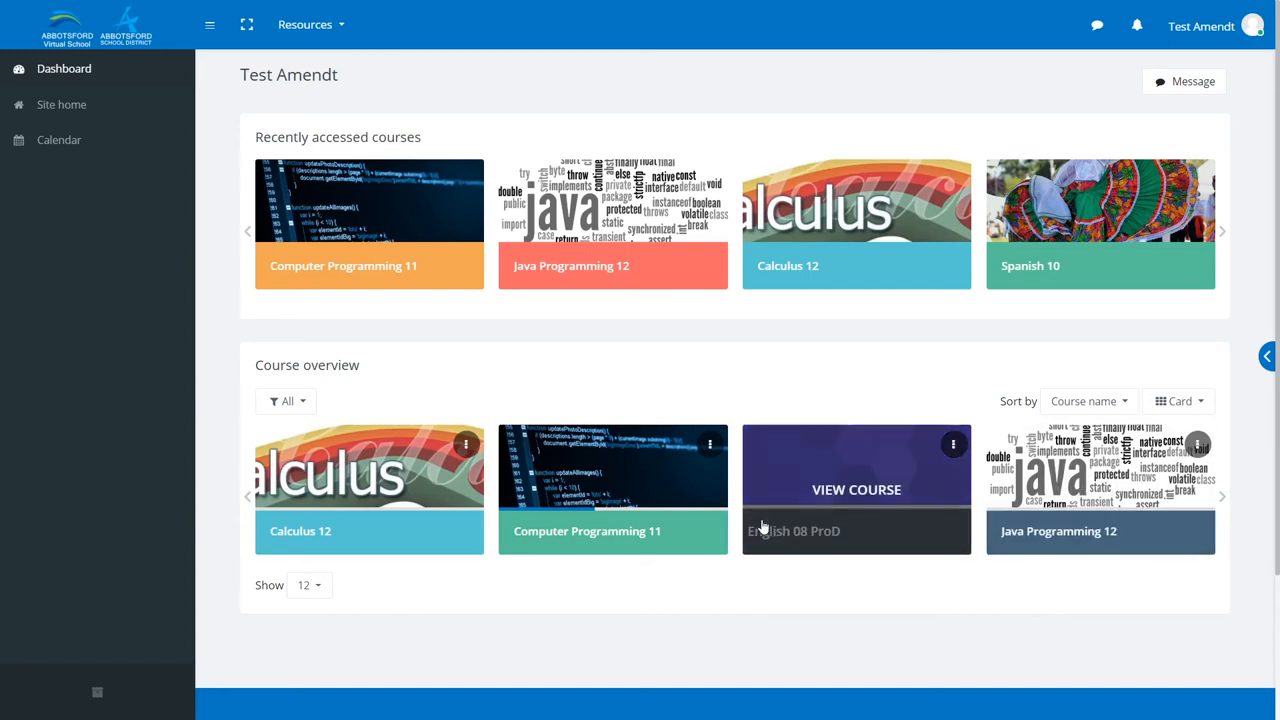
pyautogui.moveTo(324, 280)
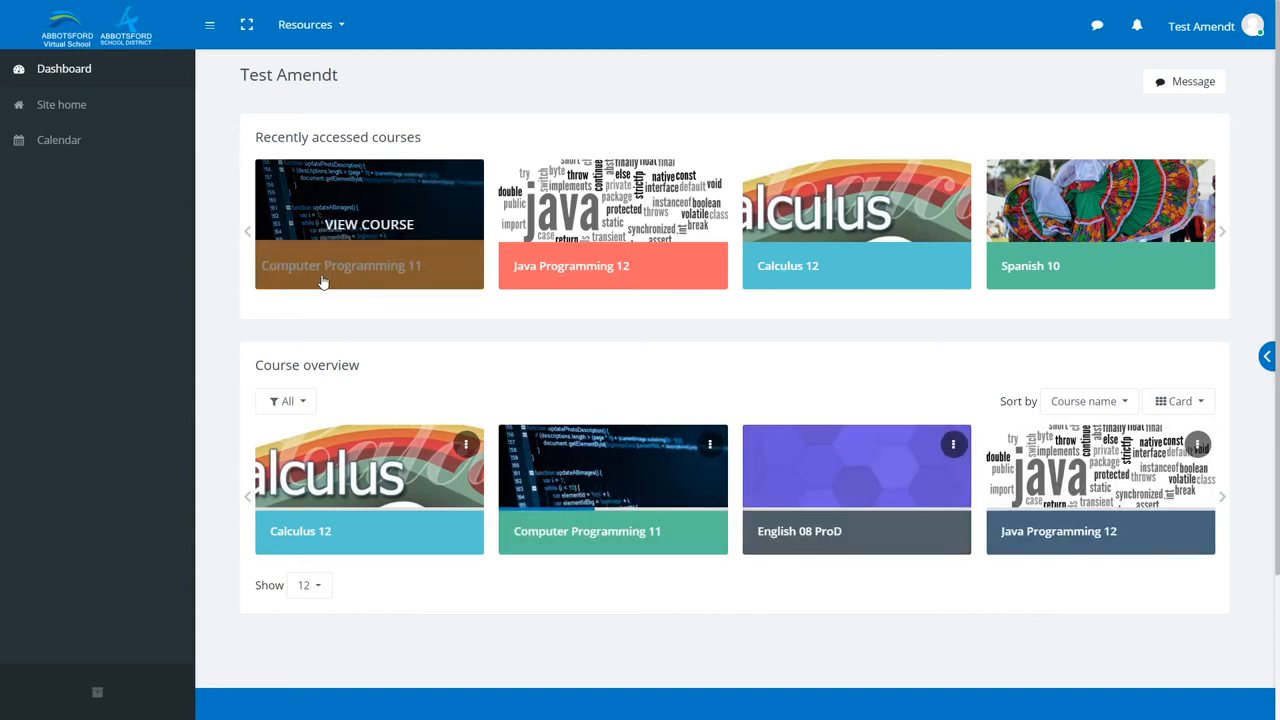
pyautogui.moveTo(368, 238)
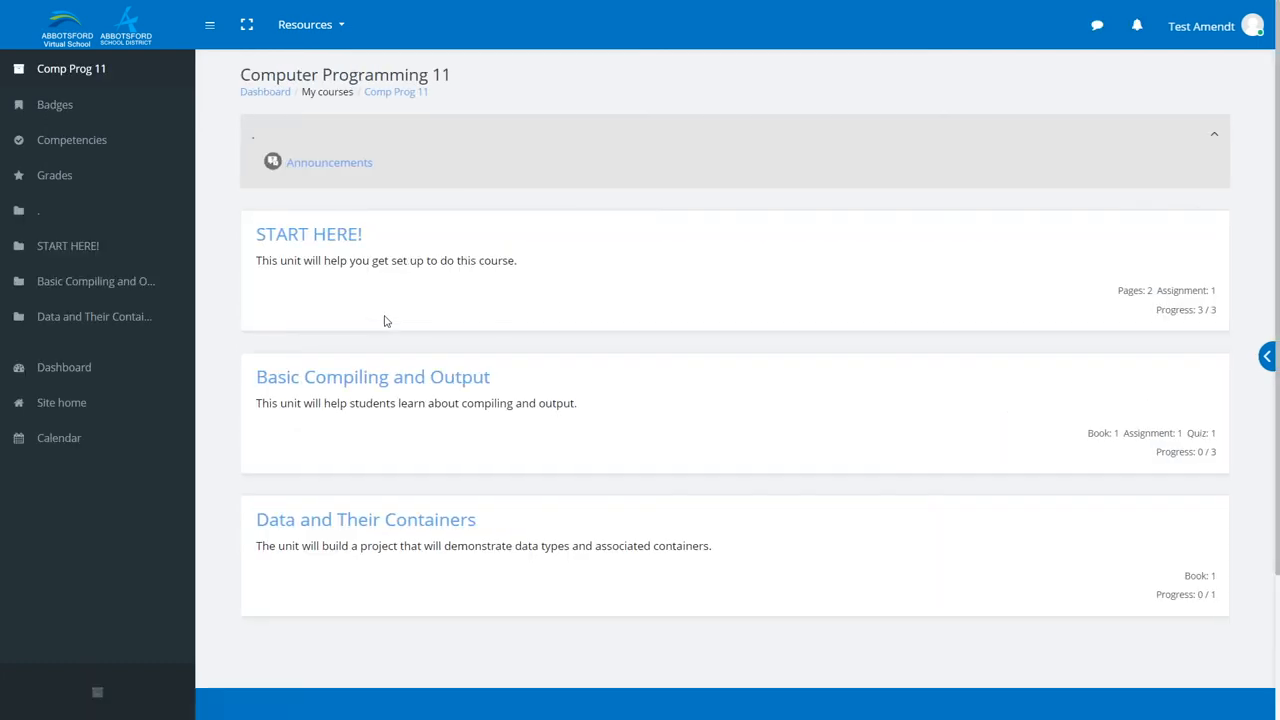
pyautogui.moveTo(756, 202)
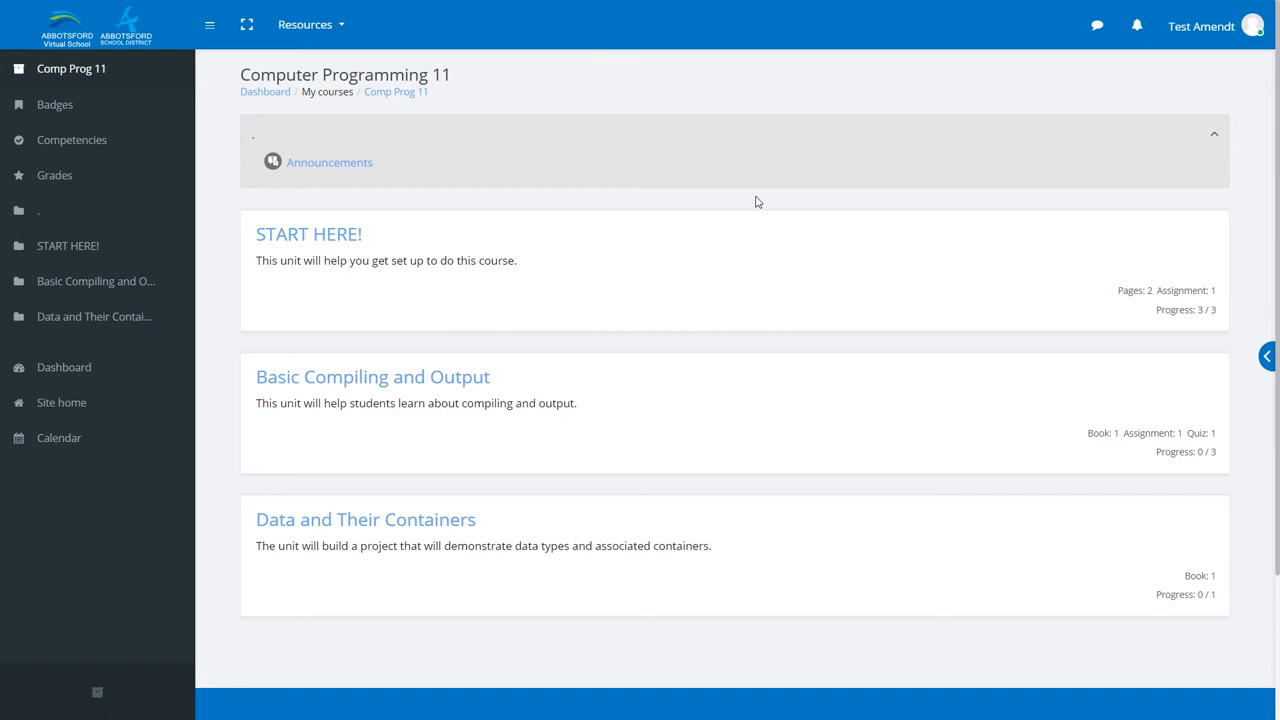
pyautogui.moveTo(1242, 336)
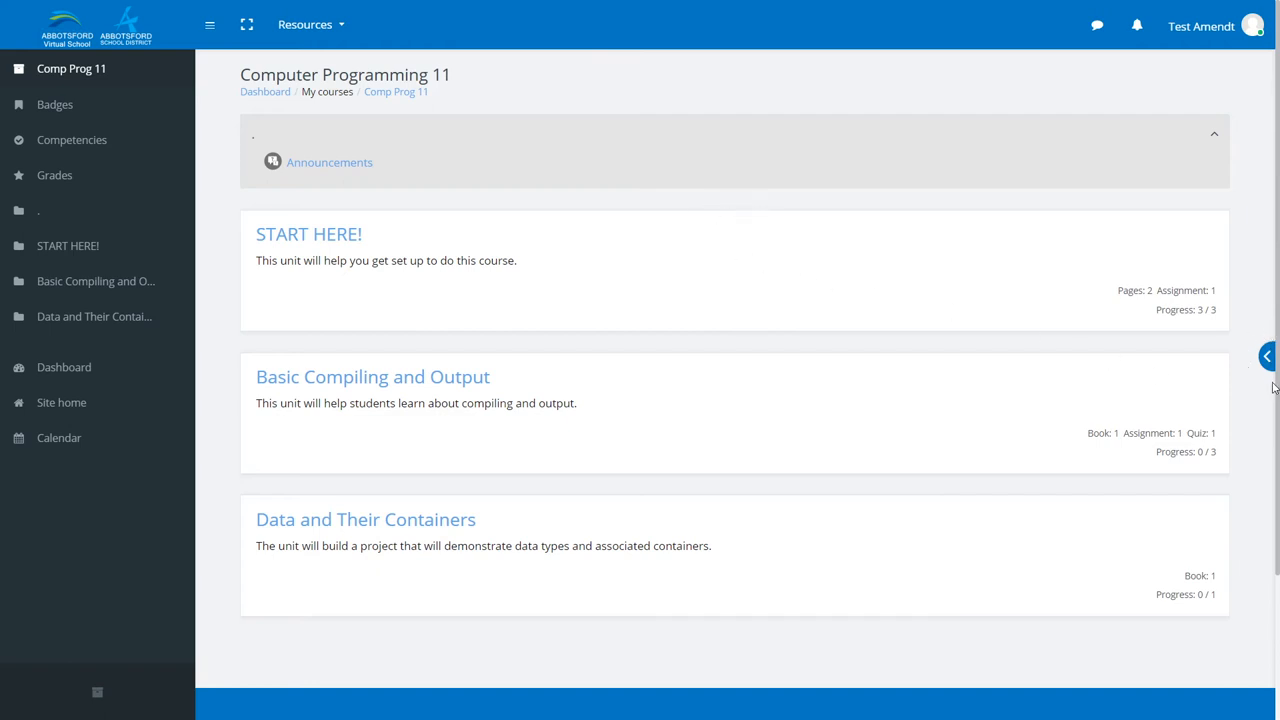
# Reveal the People block and start a message to the course teacher via the envelope icon.
pyautogui.click(1272, 356)
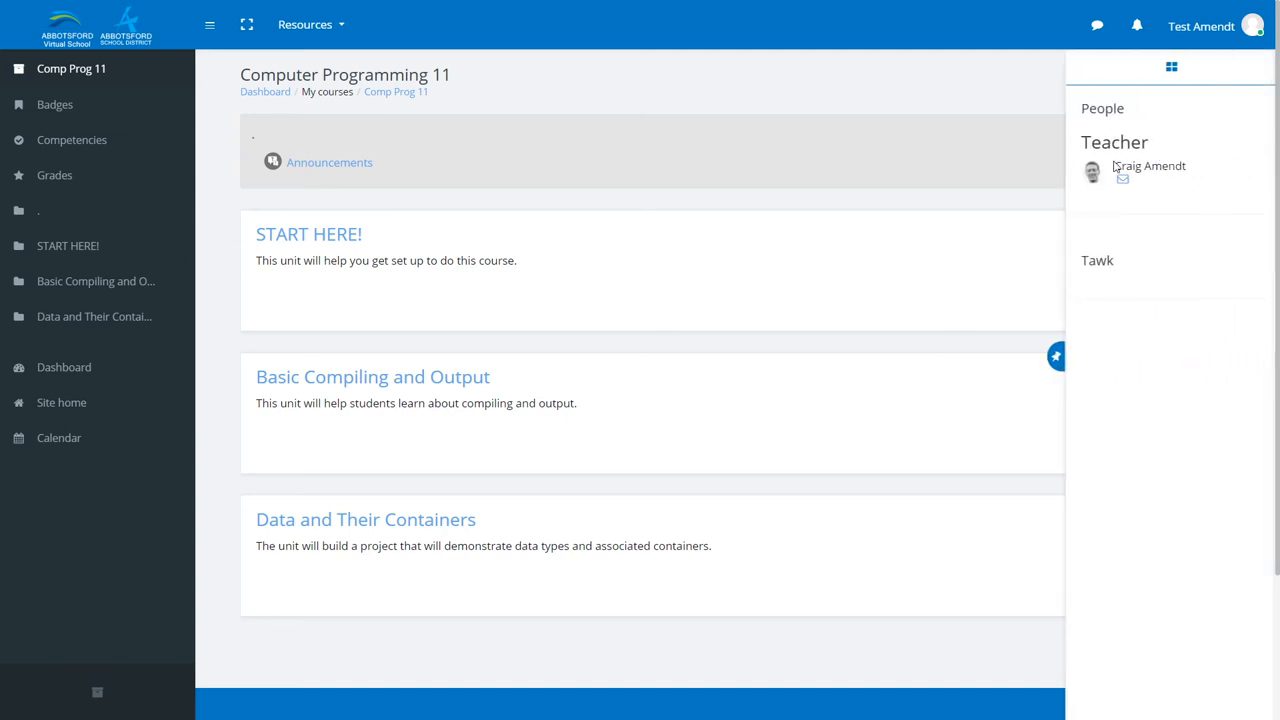
pyautogui.moveTo(1122, 192)
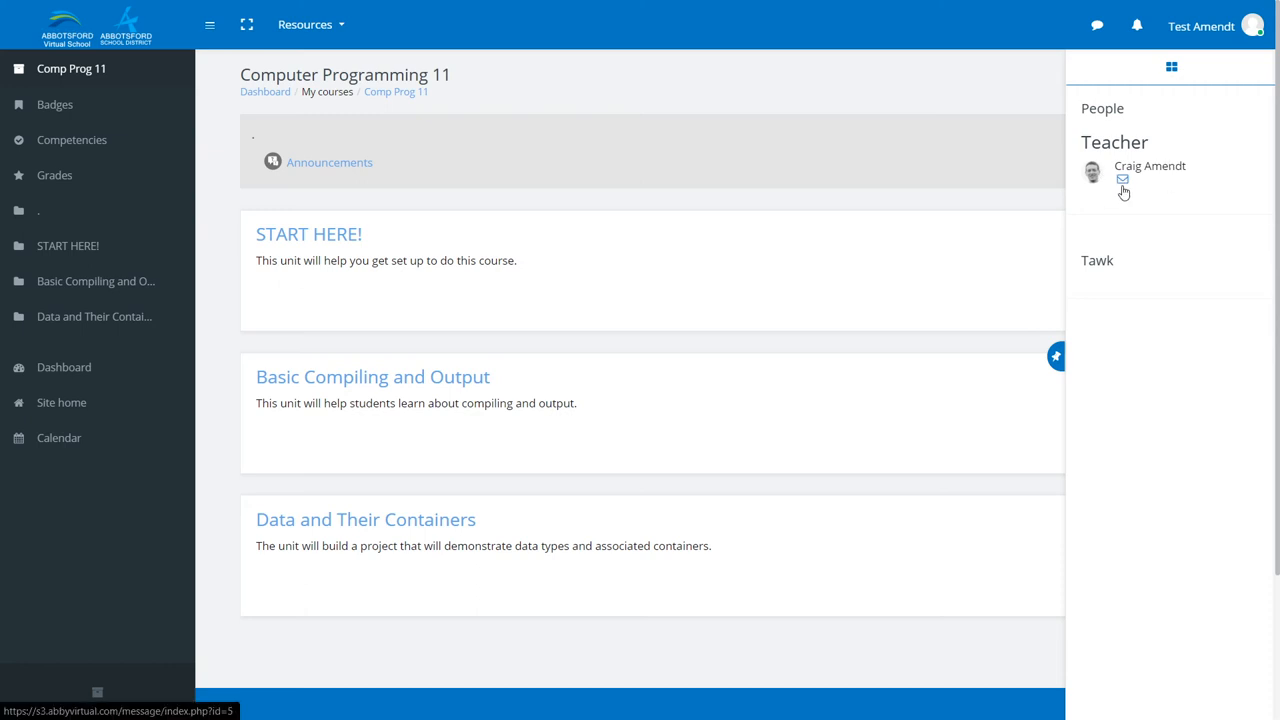
pyautogui.moveTo(1124, 182)
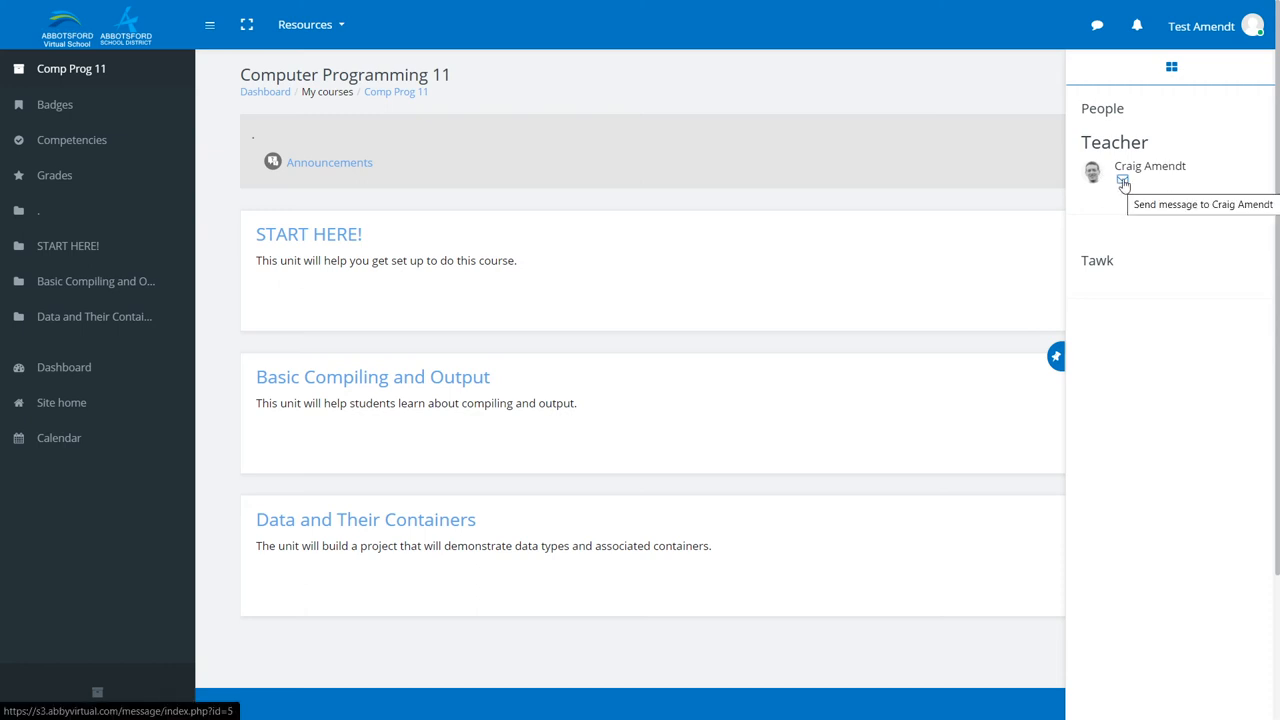
pyautogui.click(1122, 180)
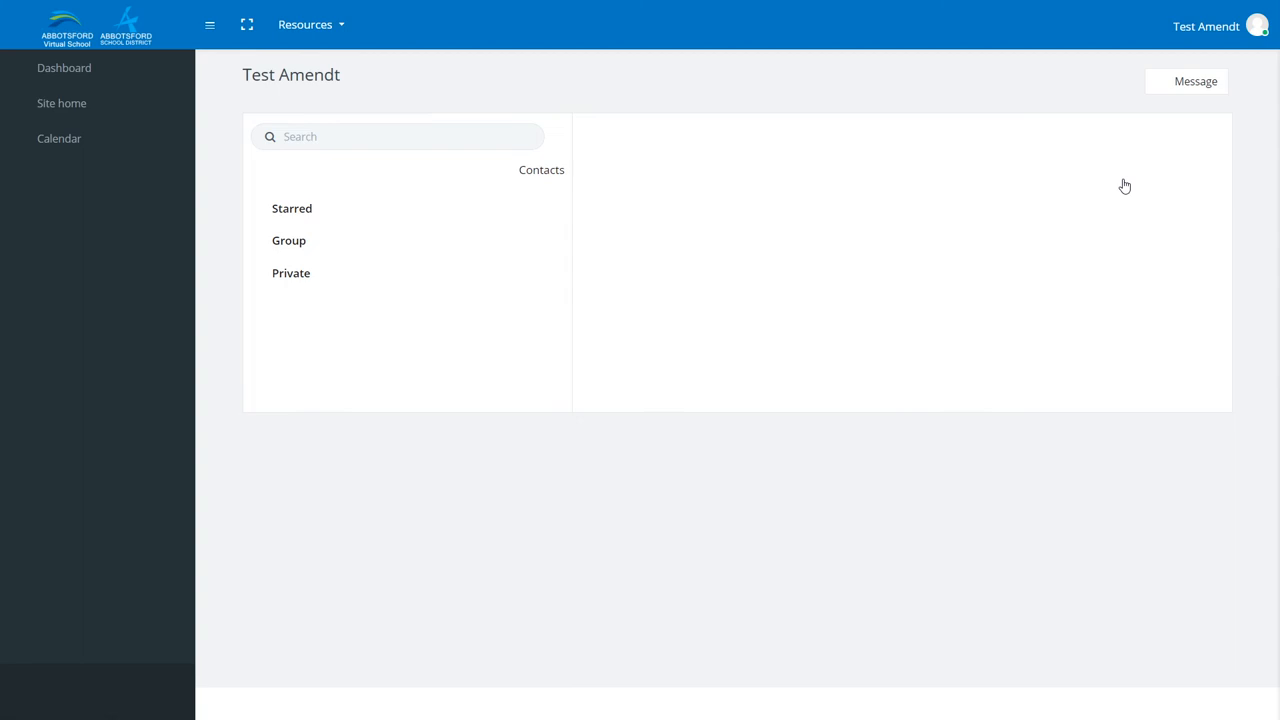